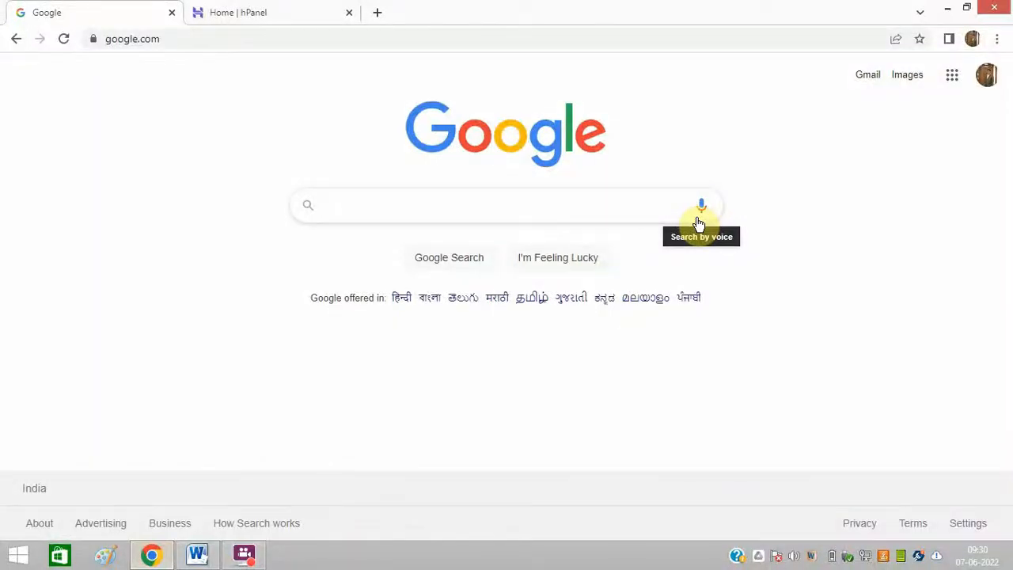
# Leave the Google file-permissions search and switch to the 'Home | hPanel' tab
pyautogui.click(507, 205)
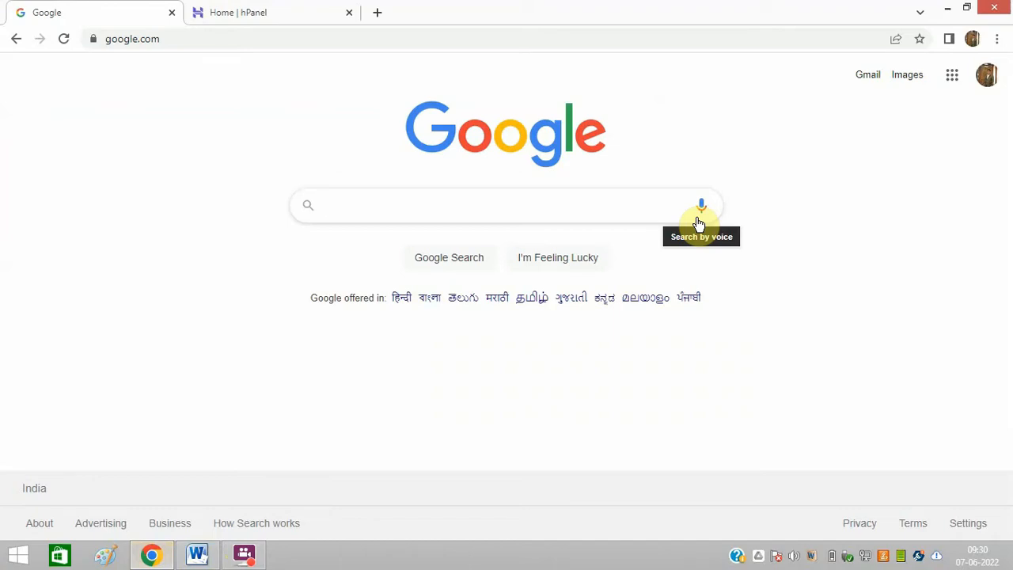
pyautogui.click(272, 11)
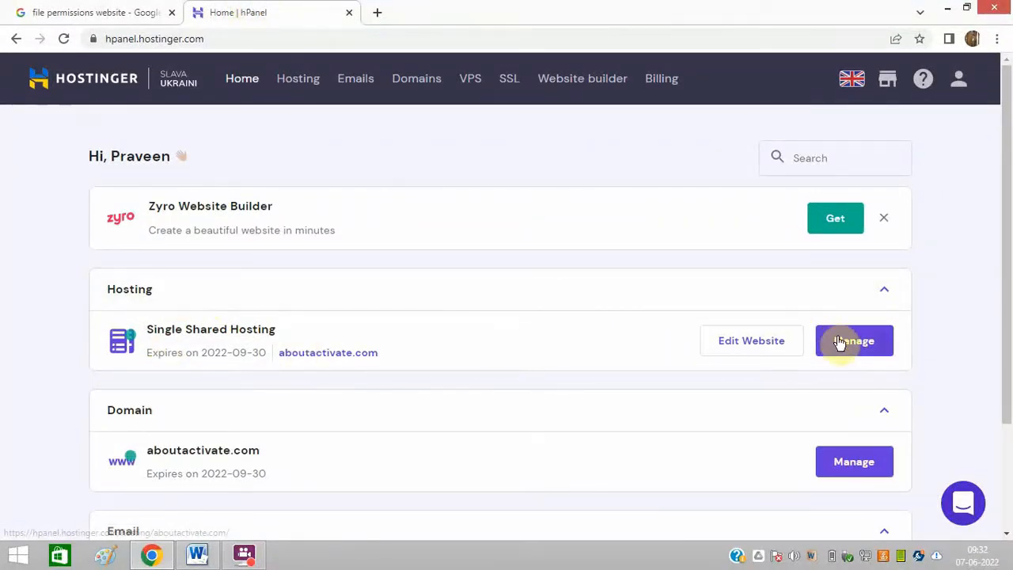
# Manage the aboutactivate.com Single Shared Hosting plan and open Fix File Ownership
pyautogui.click(854, 341)
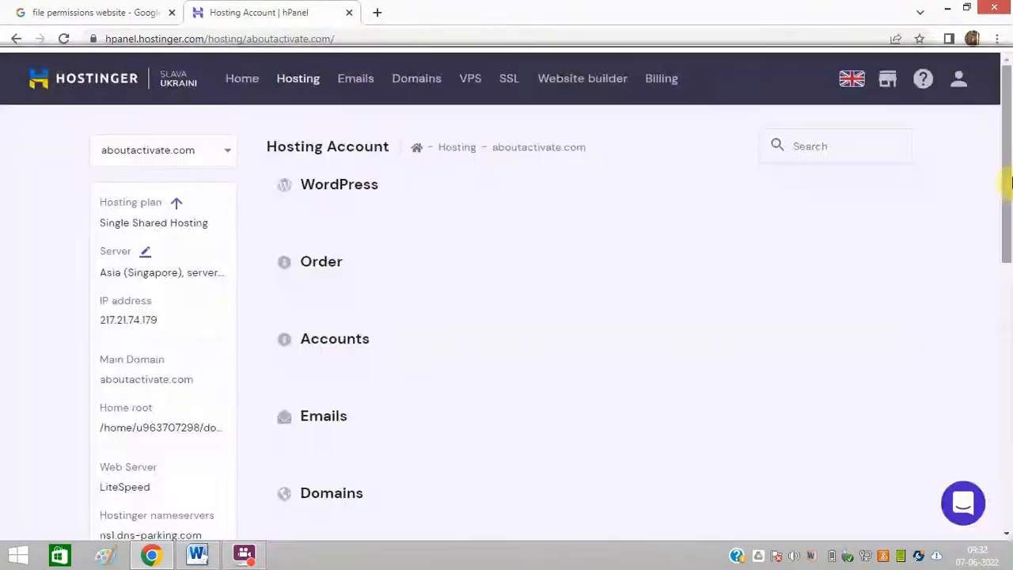
pyautogui.scroll(3)
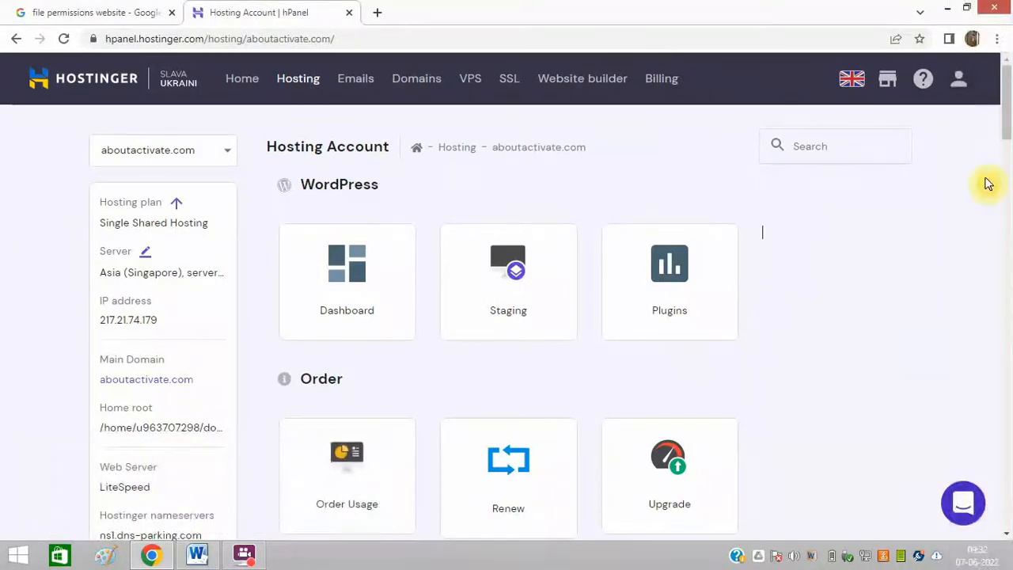
pyautogui.scroll(-3)
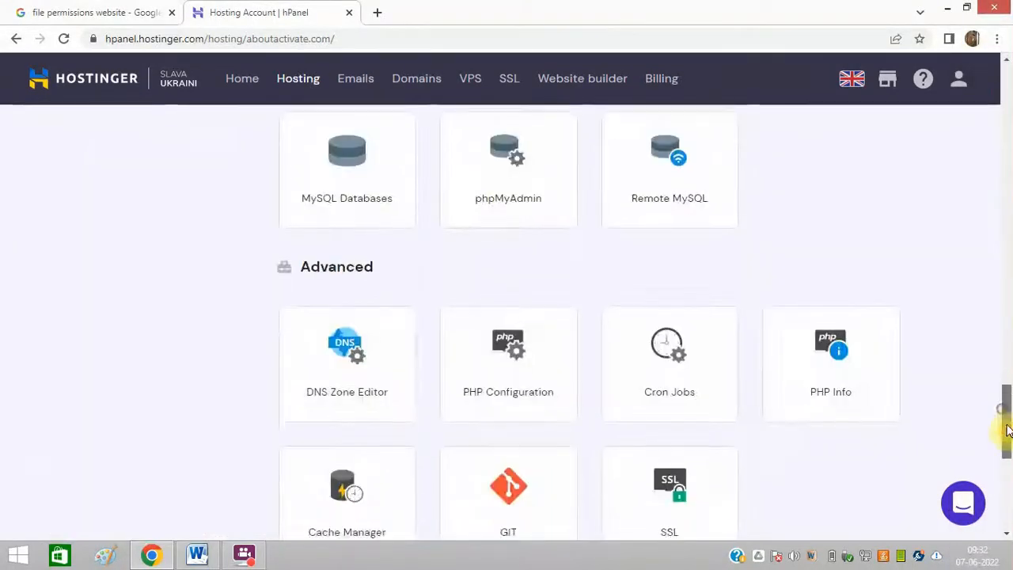
pyautogui.scroll(-3)
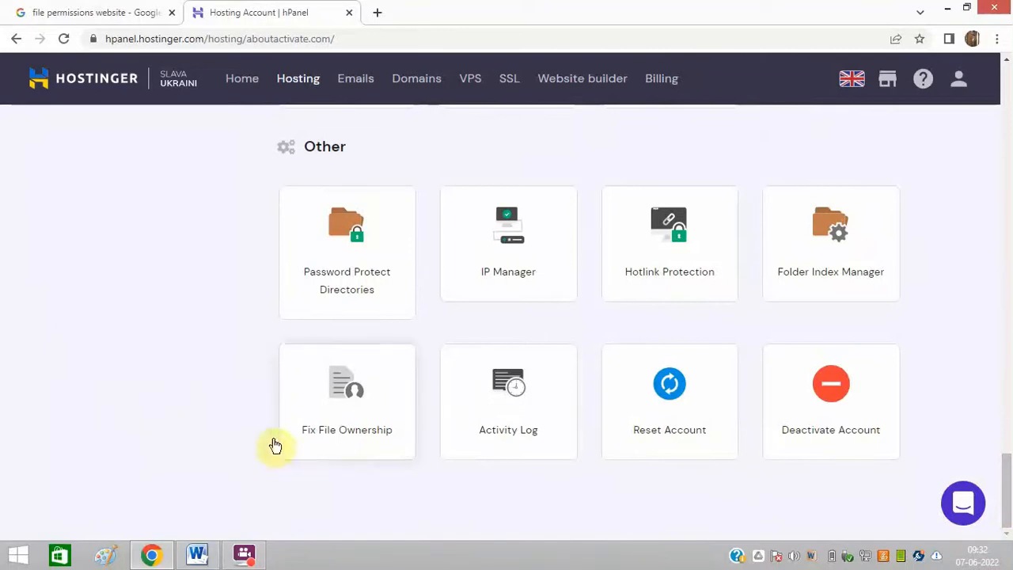
pyautogui.moveTo(347, 427)
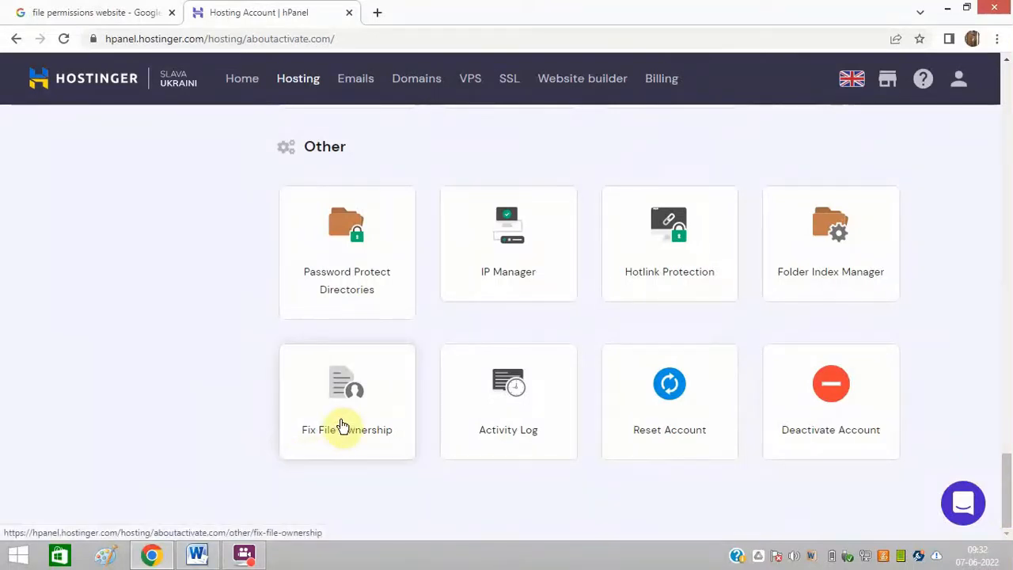
pyautogui.click(347, 401)
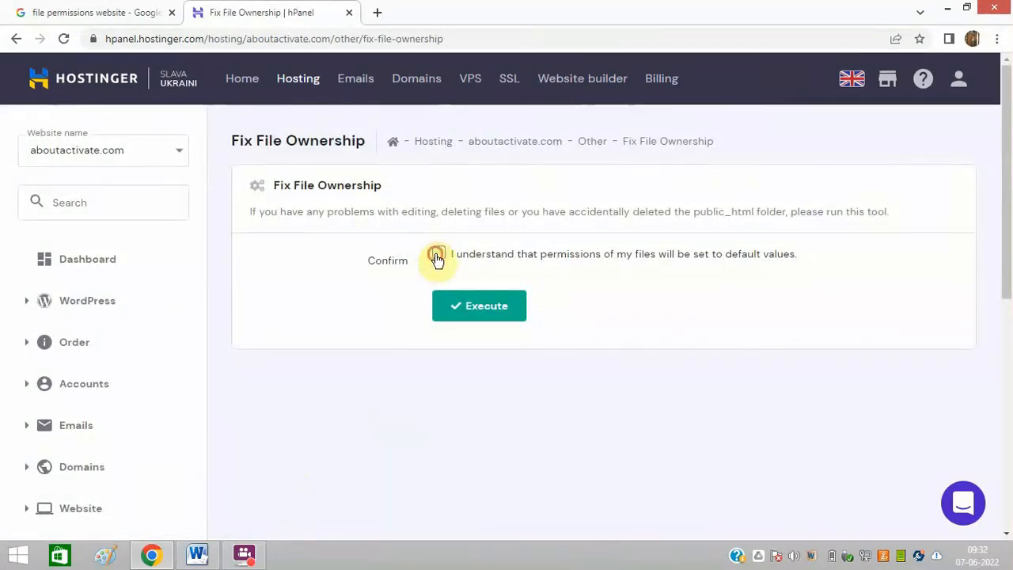
# Confirm the permissions reset and execute the file ownership fix for aboutactivate.com
pyautogui.click(439, 254)
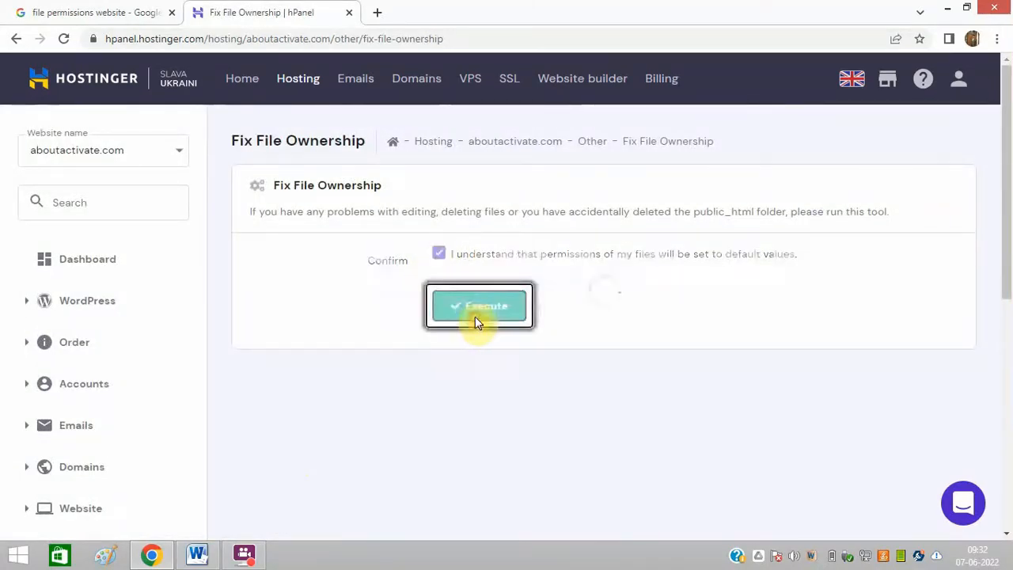
pyautogui.click(479, 306)
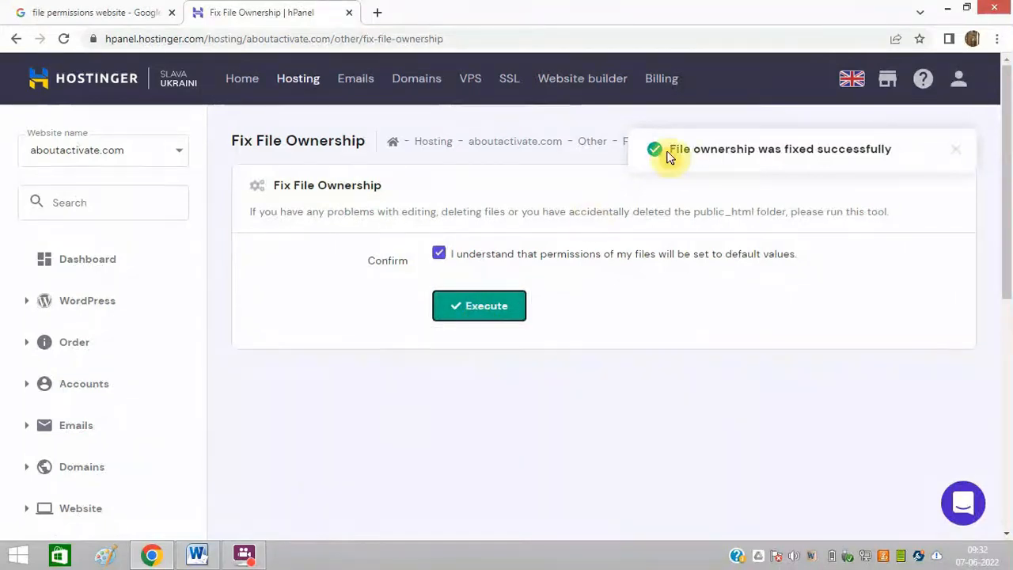